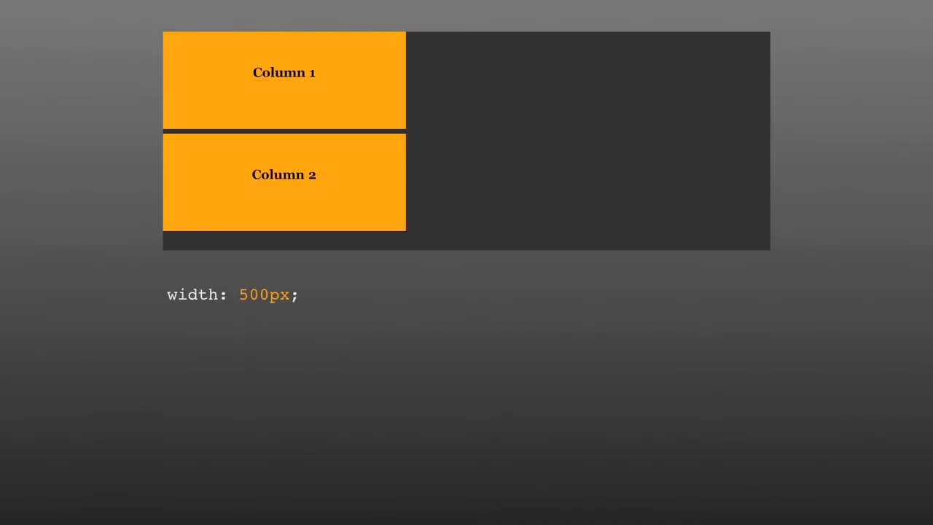
- Add 'float: left;' and 'margin: 150px;' to the 500px column CSS rule
type("float: left;")
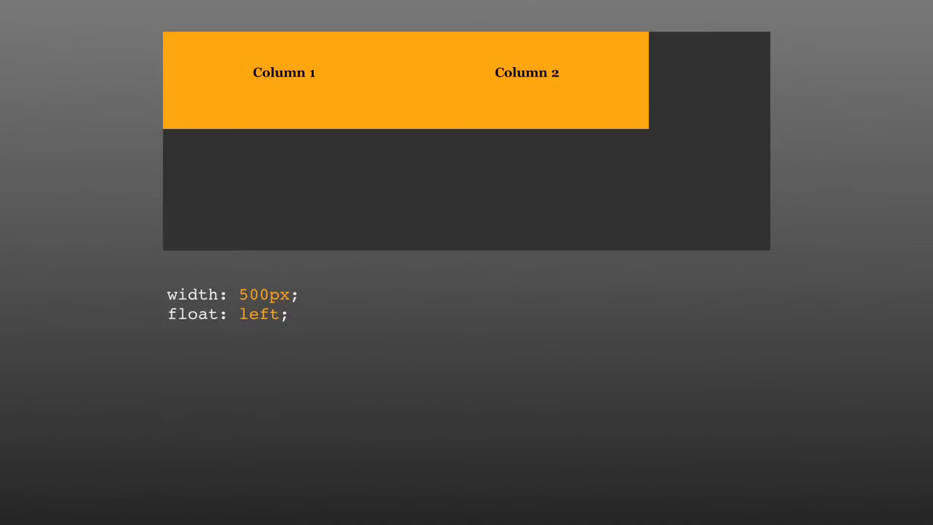
type("margin: 150px;")
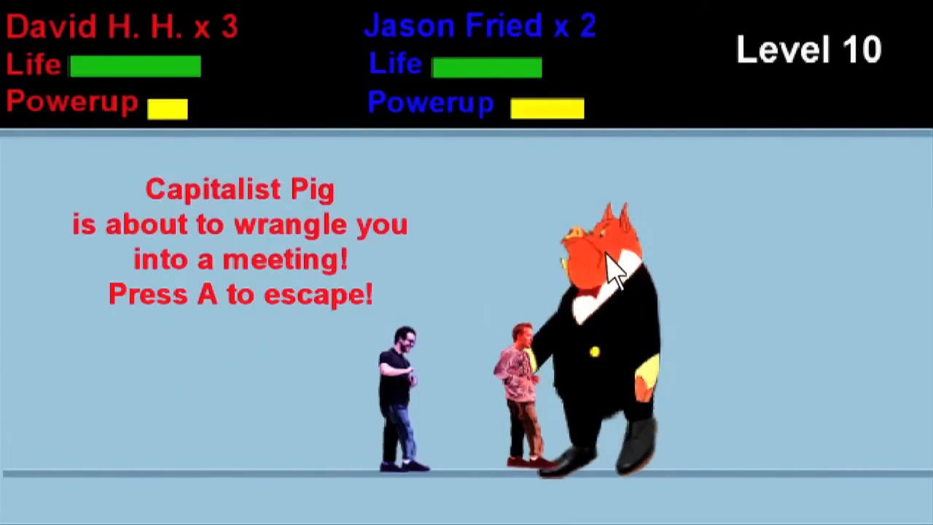
- Press A at the prompt to dodge Capitalist Pig's meeting
key("a")
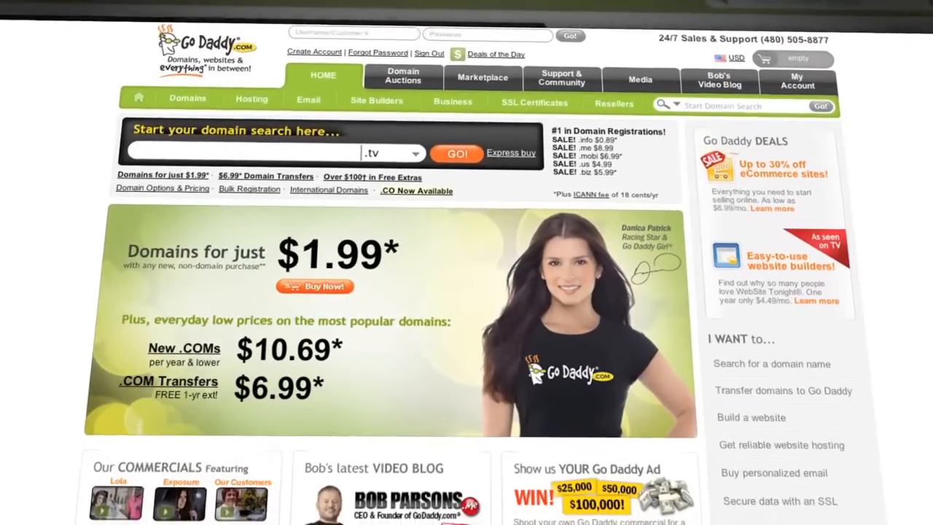
- Search GoDaddy for the domain myawesomeshow.tv
scroll("down", 3)
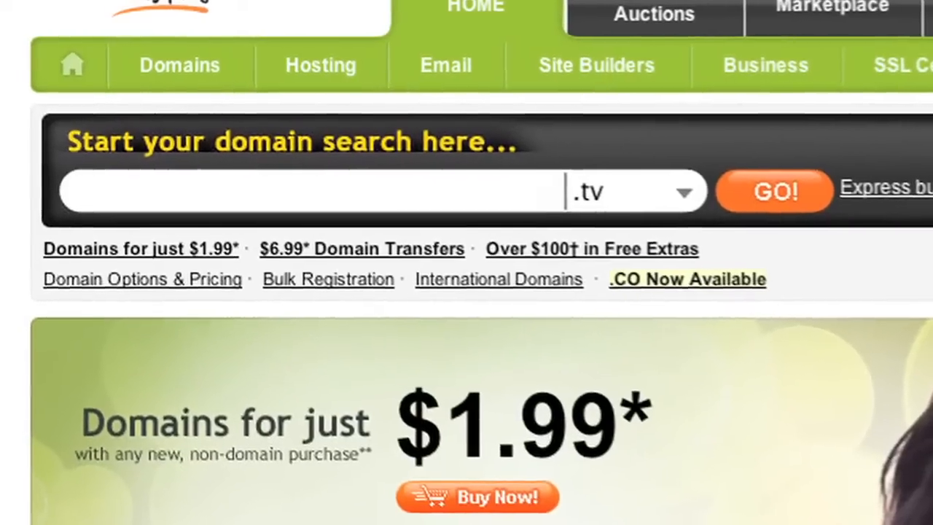
type("myawesomeshow")
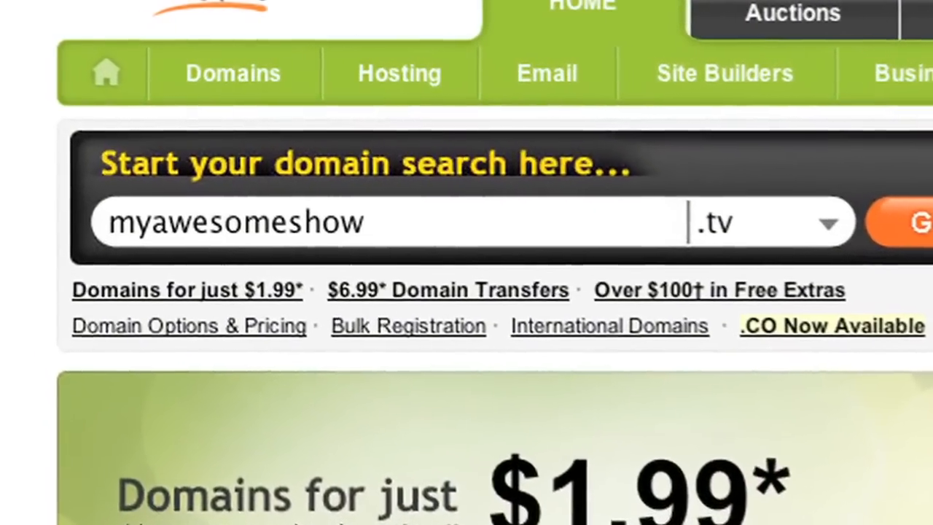
left_click(904, 223)
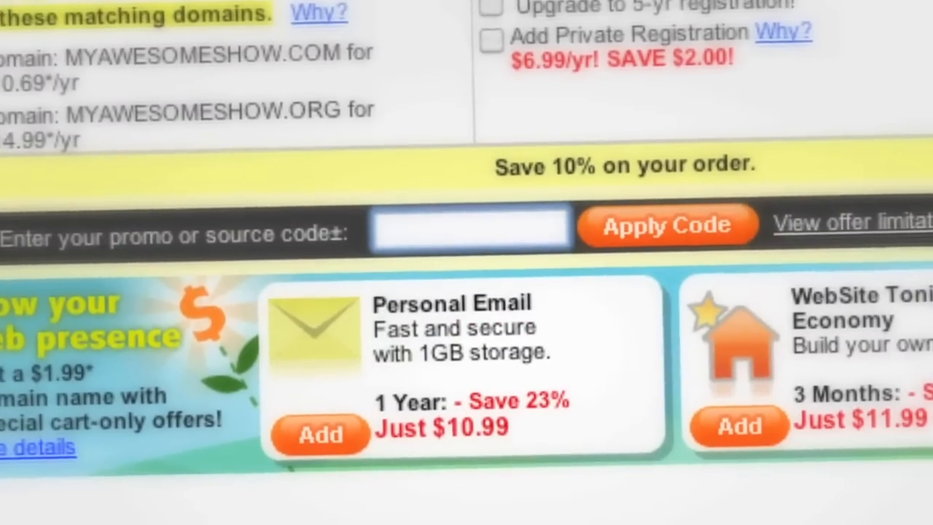
- Enter promo code DOCTYPE3 in the cart's promo code box
type("DOCTYPE3")
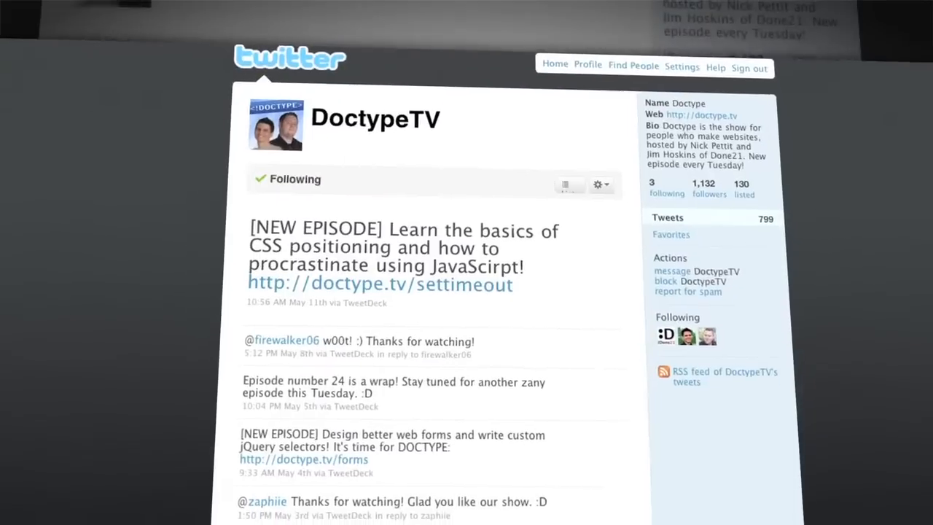
- Scroll down the DoctypeTV Twitter timeline to view older tweets
scroll("down", 3)
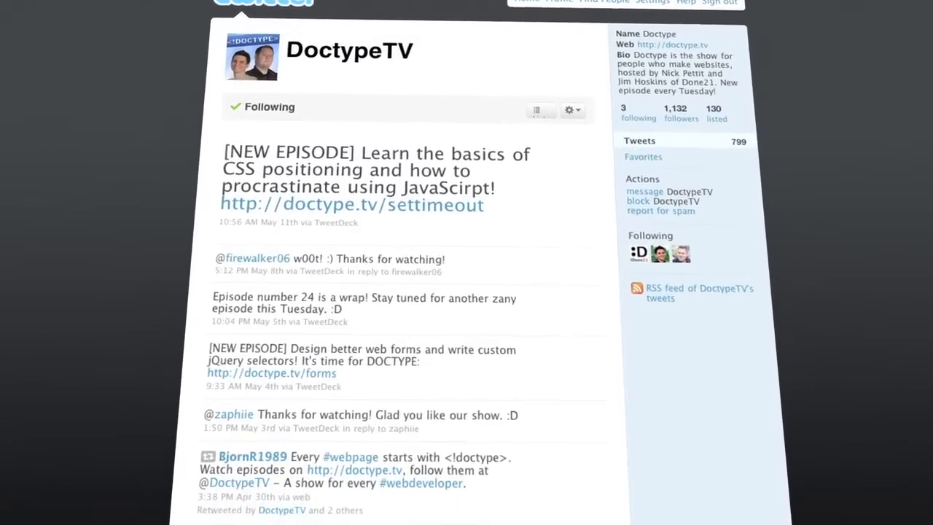